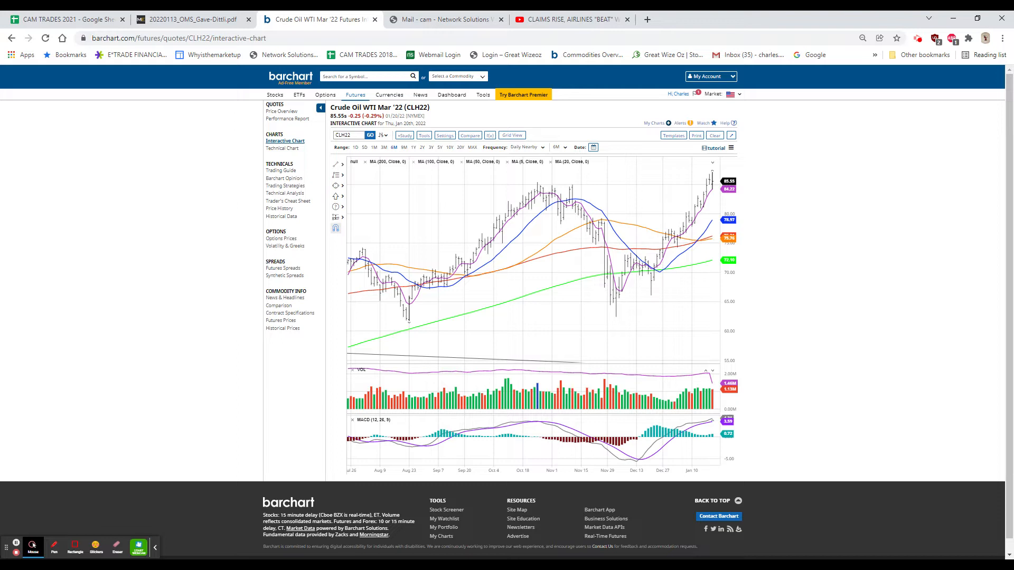
pyautogui.moveTo(760, 248)
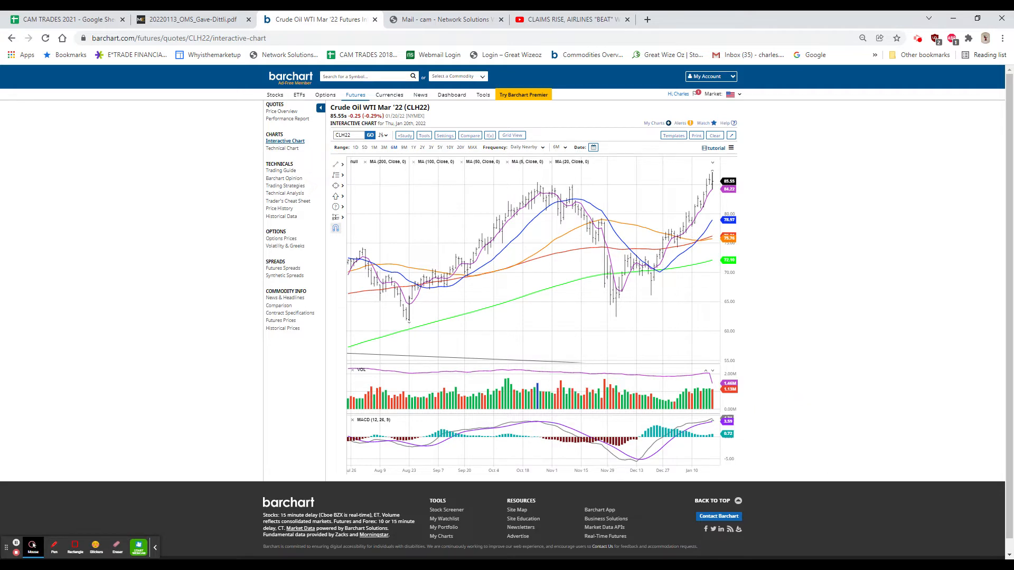
pyautogui.moveTo(663, 461)
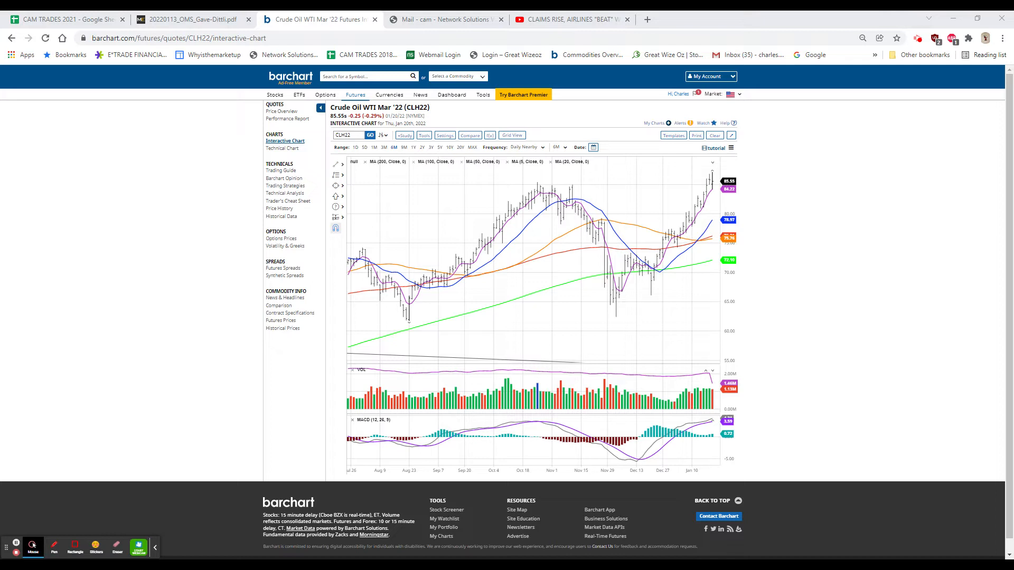
pyautogui.moveTo(724, 103)
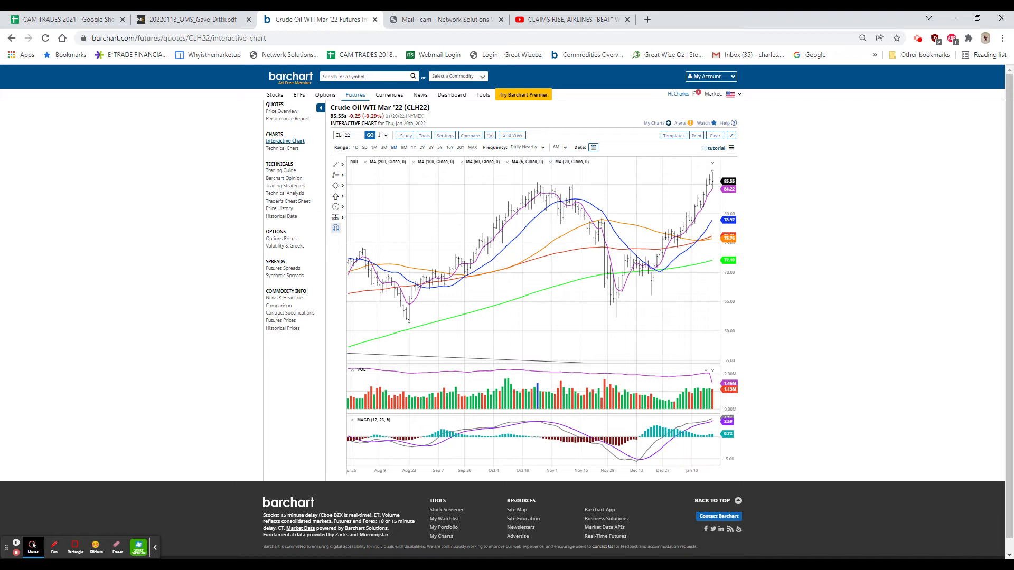
pyautogui.moveTo(844, 150)
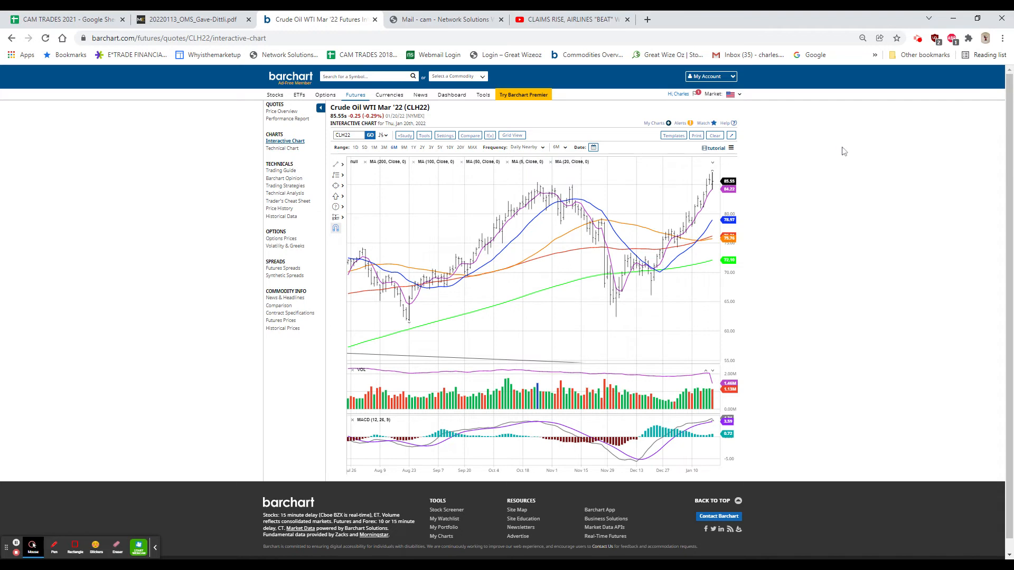
pyautogui.moveTo(944, 205)
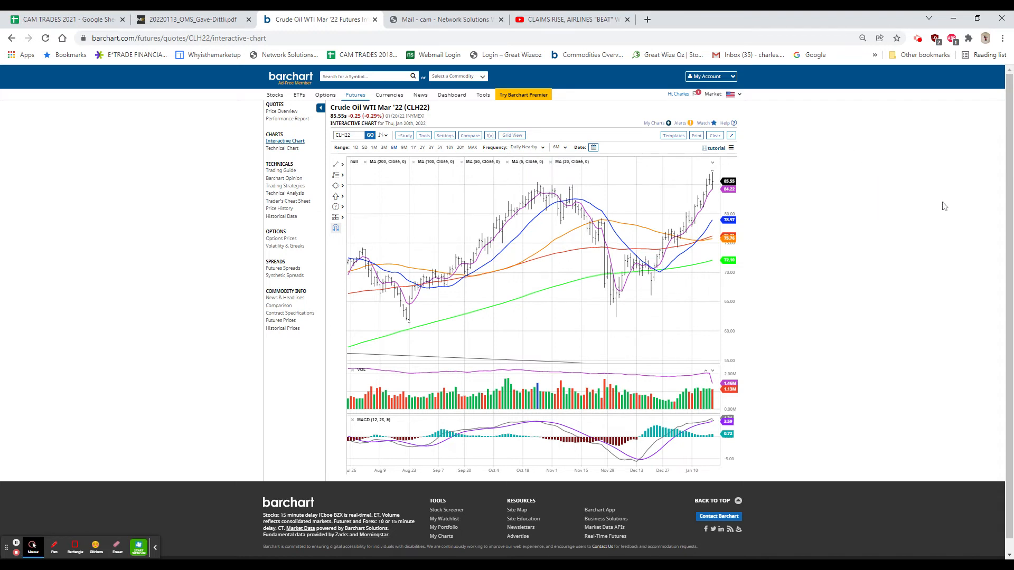
pyautogui.moveTo(946, 15)
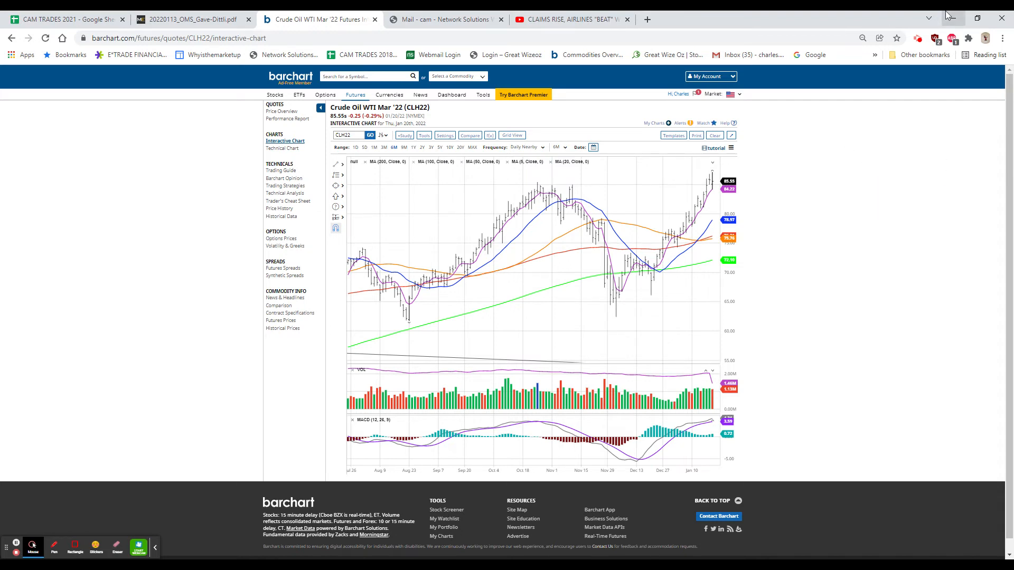
pyautogui.moveTo(411, 18)
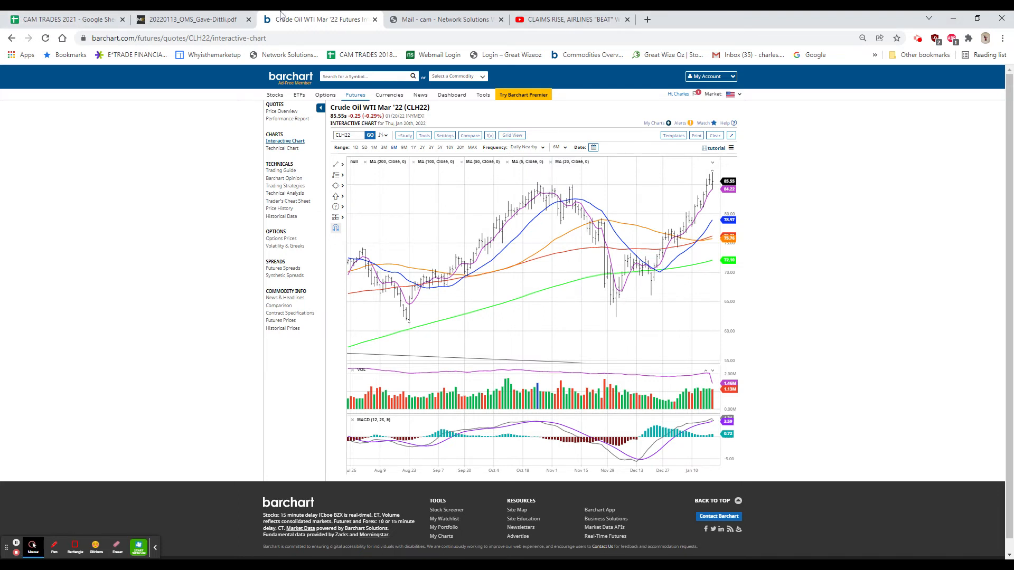
pyautogui.moveTo(365, 15)
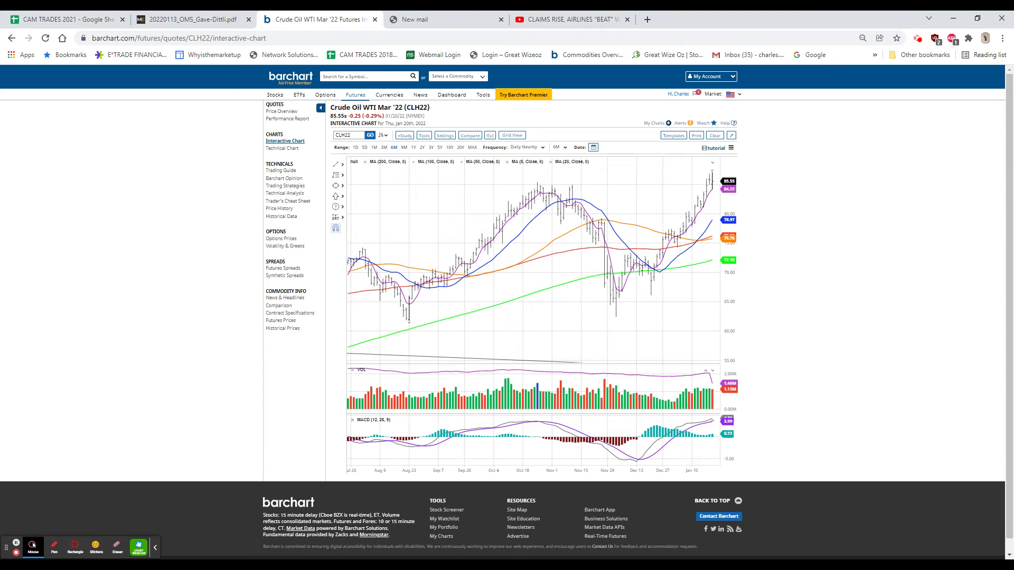
pyautogui.click(445, 19)
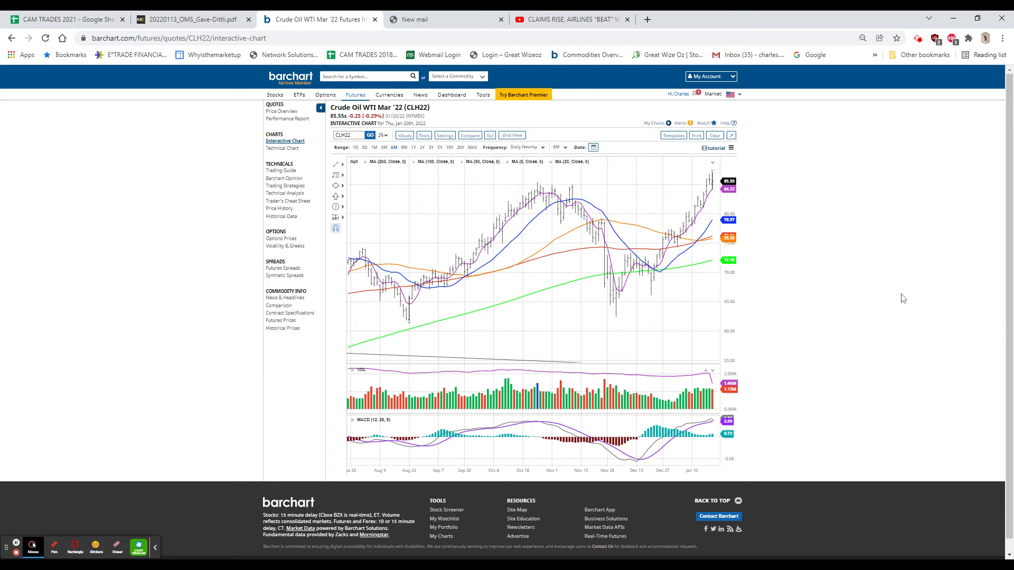
pyautogui.moveTo(893, 314)
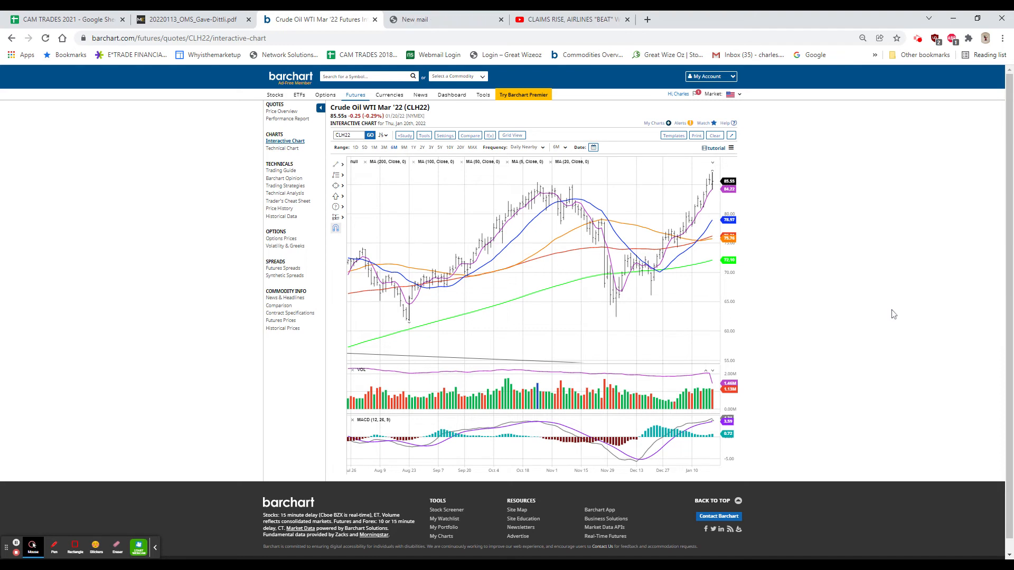
pyautogui.moveTo(678, 183)
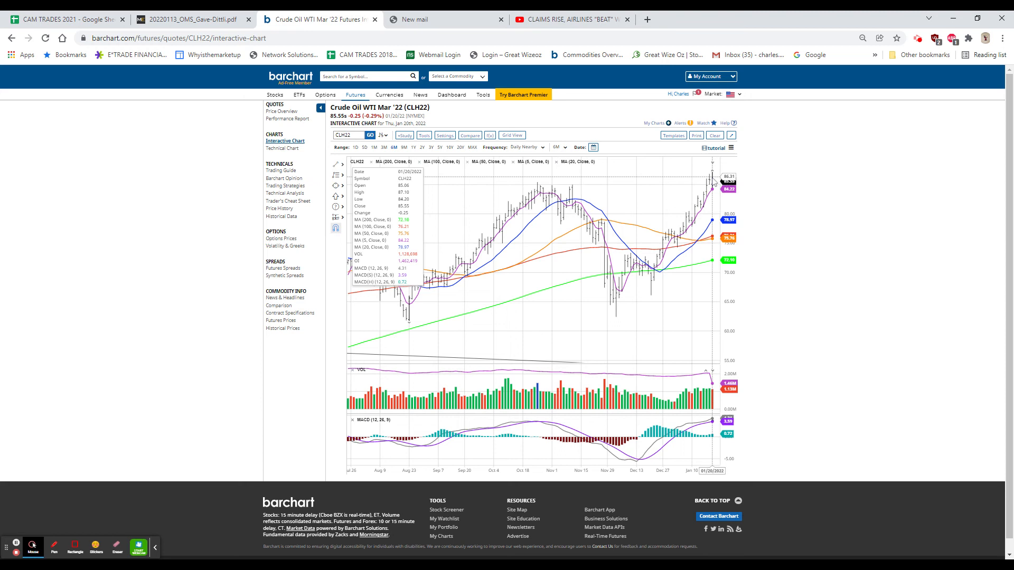
pyautogui.moveTo(714, 190)
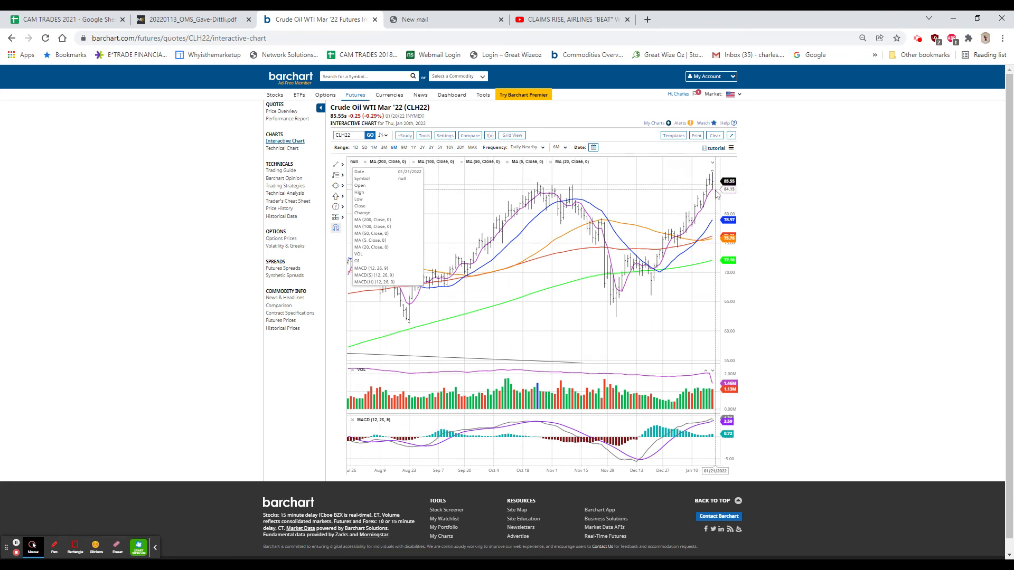
pyautogui.moveTo(714, 194)
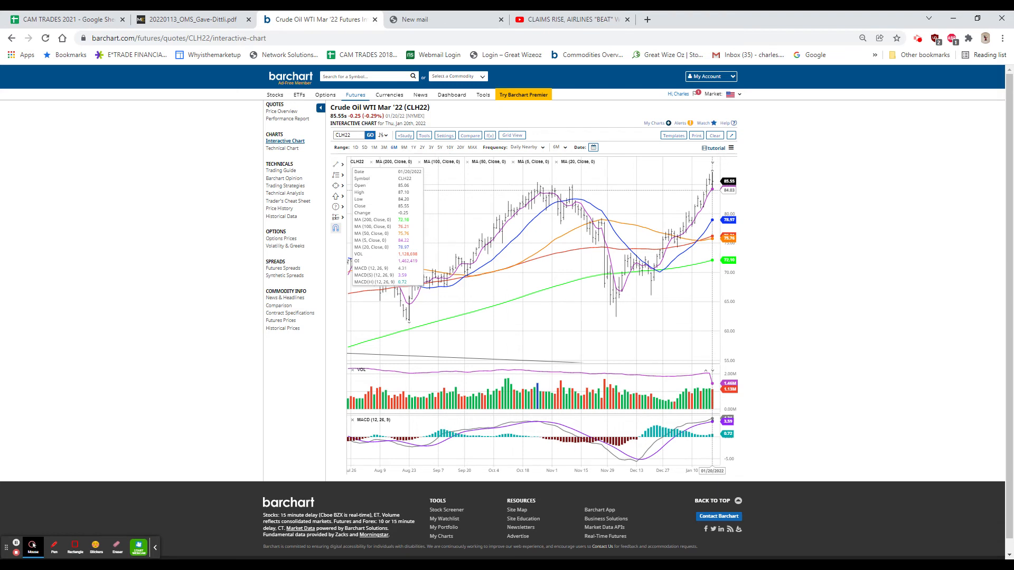
pyautogui.moveTo(781, 178)
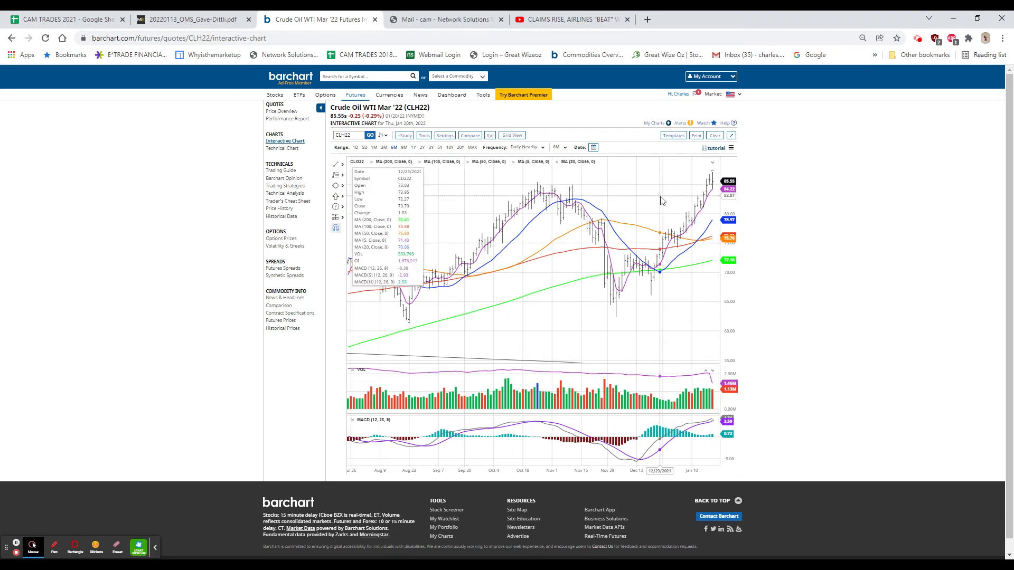
pyautogui.moveTo(707, 194)
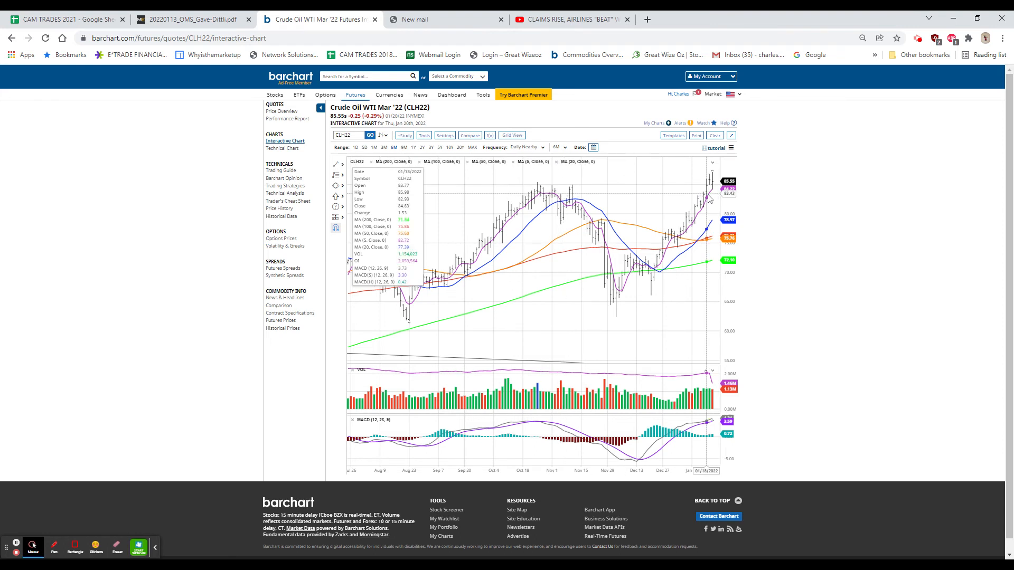
pyautogui.moveTo(710, 197)
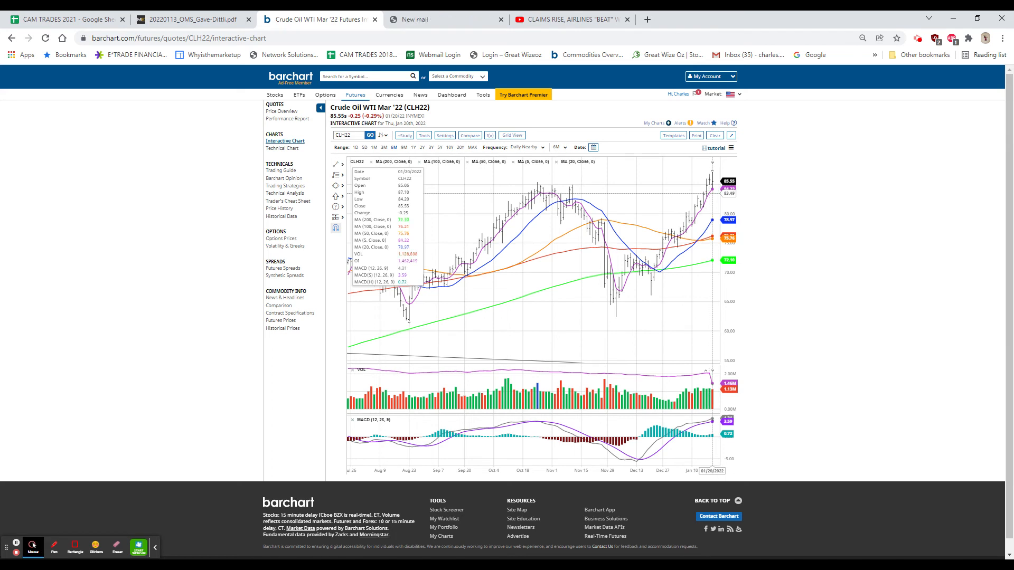
pyautogui.moveTo(565, 185)
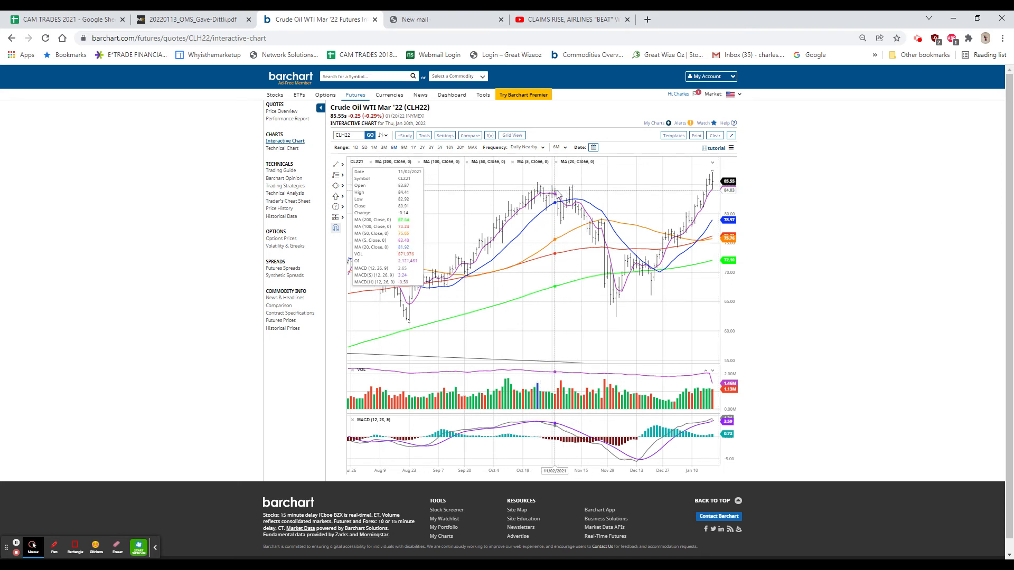
pyautogui.moveTo(556, 196)
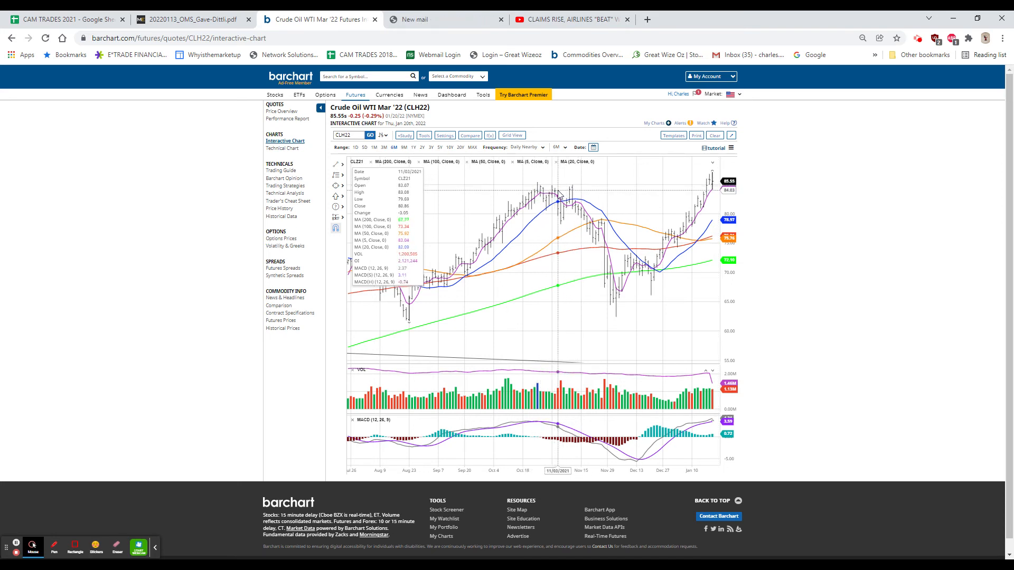
pyautogui.moveTo(718, 194)
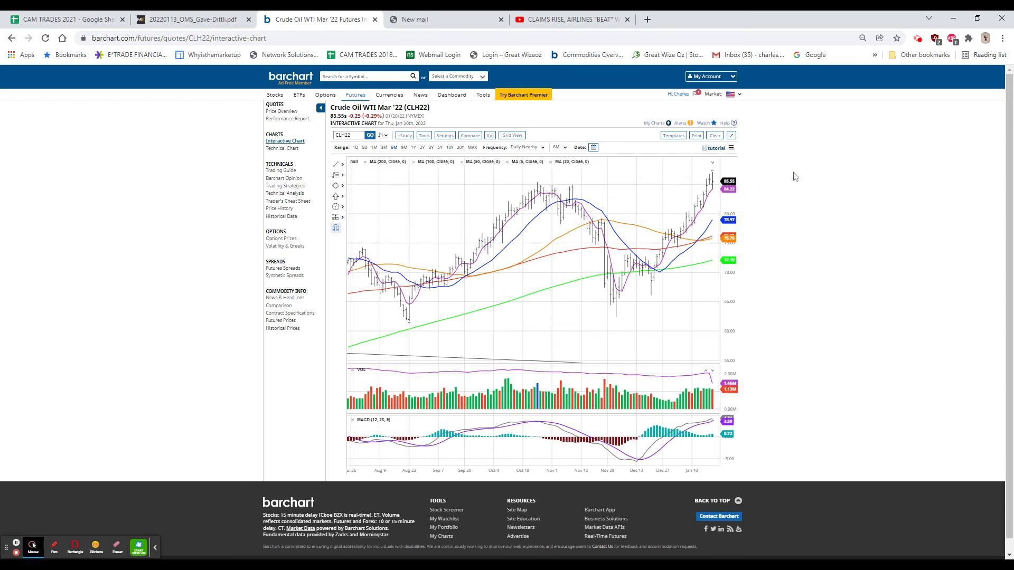
pyautogui.moveTo(813, 161)
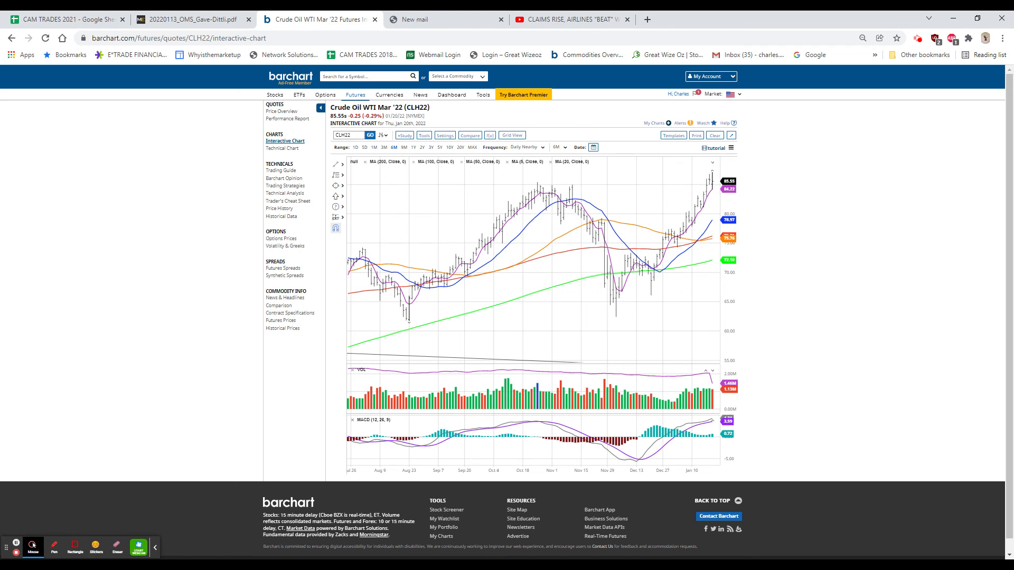
pyautogui.click(446, 19)
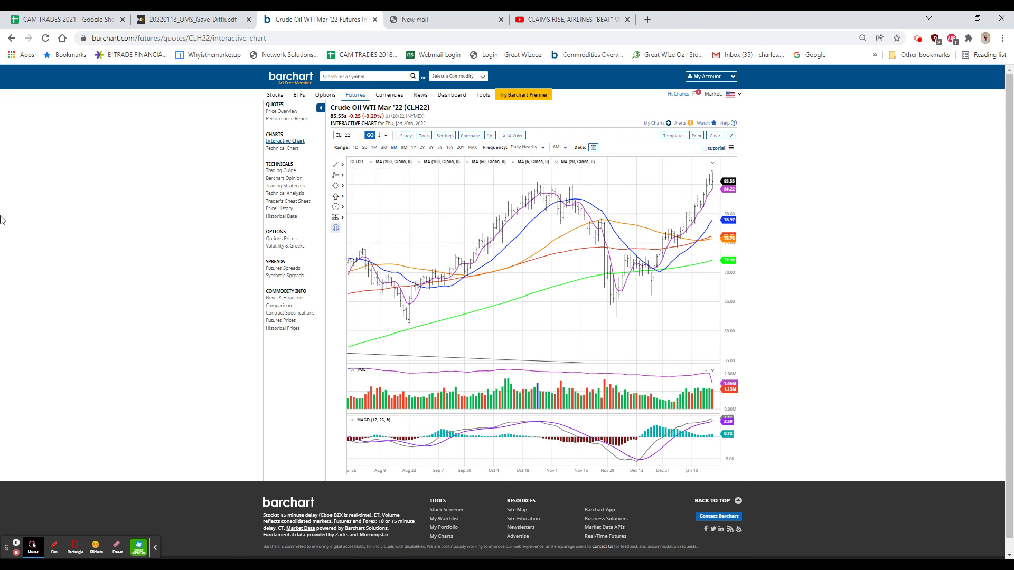
pyautogui.click(443, 19)
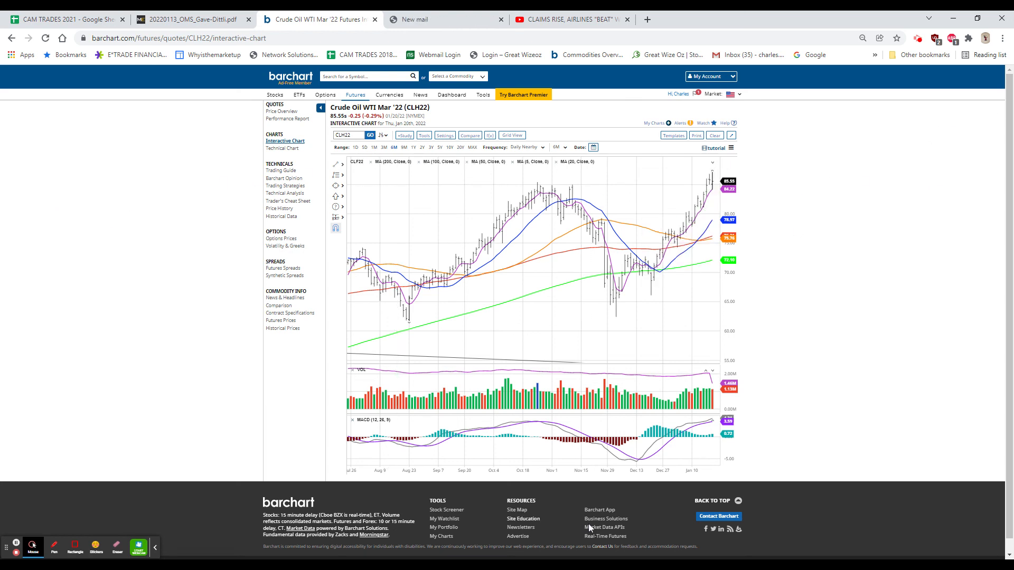
pyautogui.moveTo(588, 557)
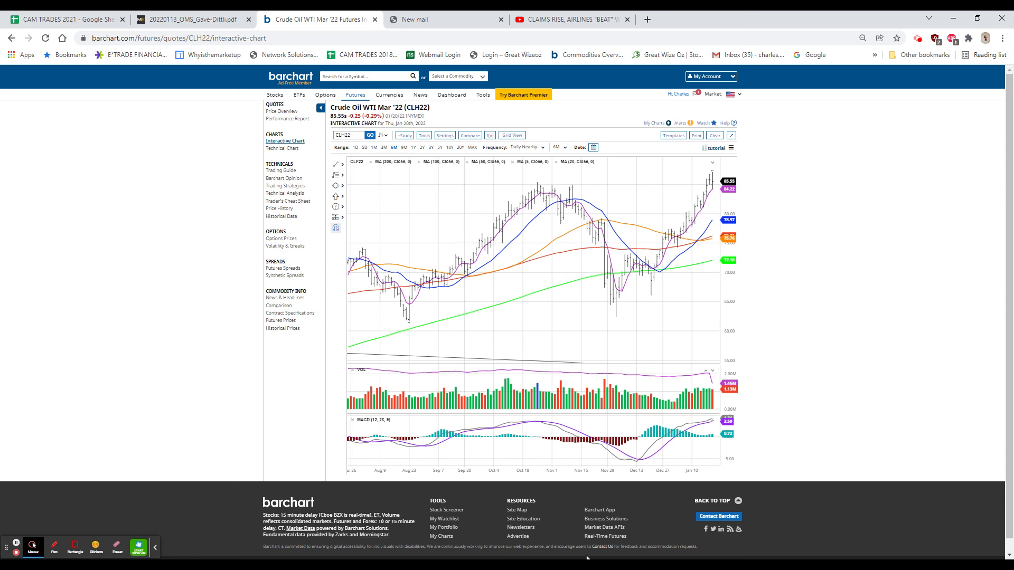